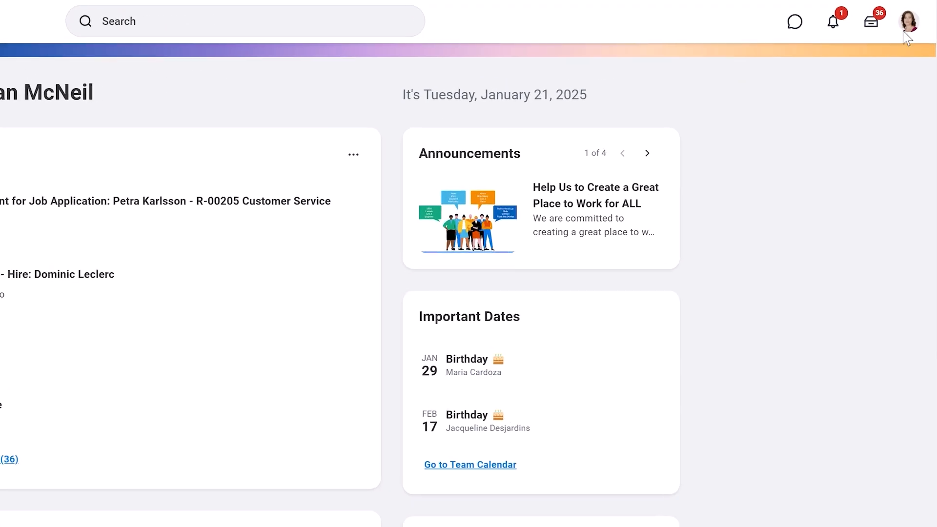
# Go to Workday Drive through the profile avatar menu
pyautogui.click(909, 21)
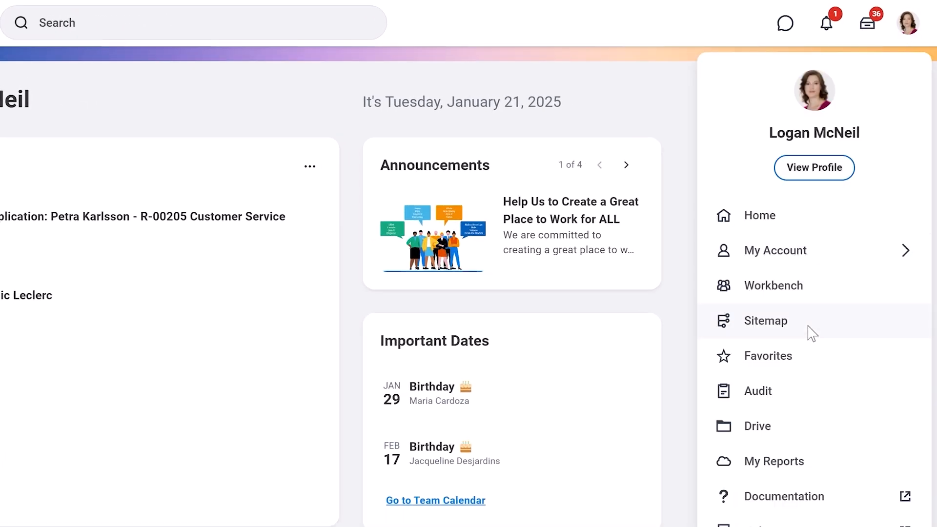
pyautogui.click(756, 426)
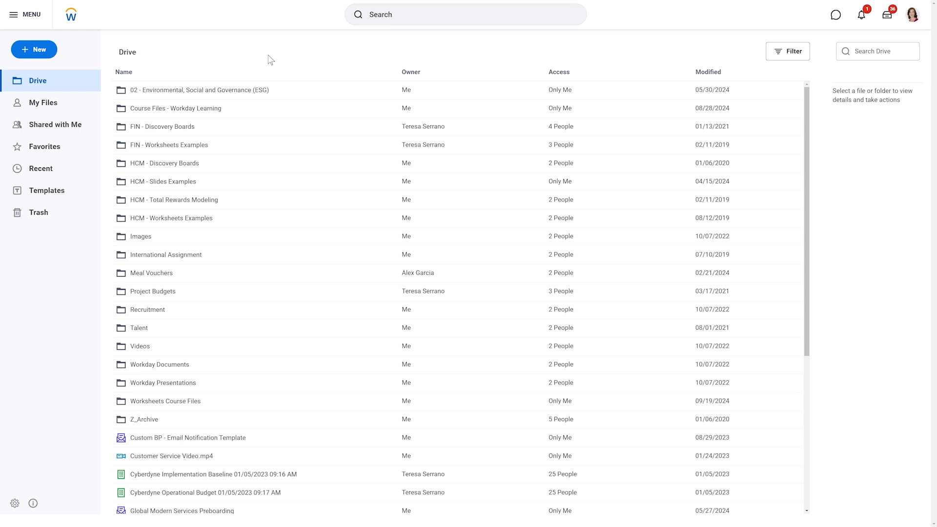
pyautogui.moveTo(137, 61)
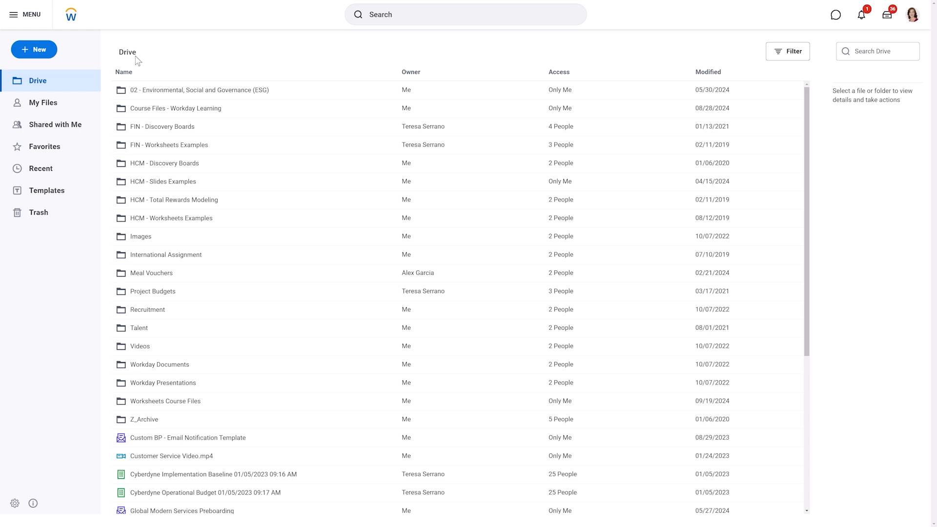
pyautogui.click(34, 50)
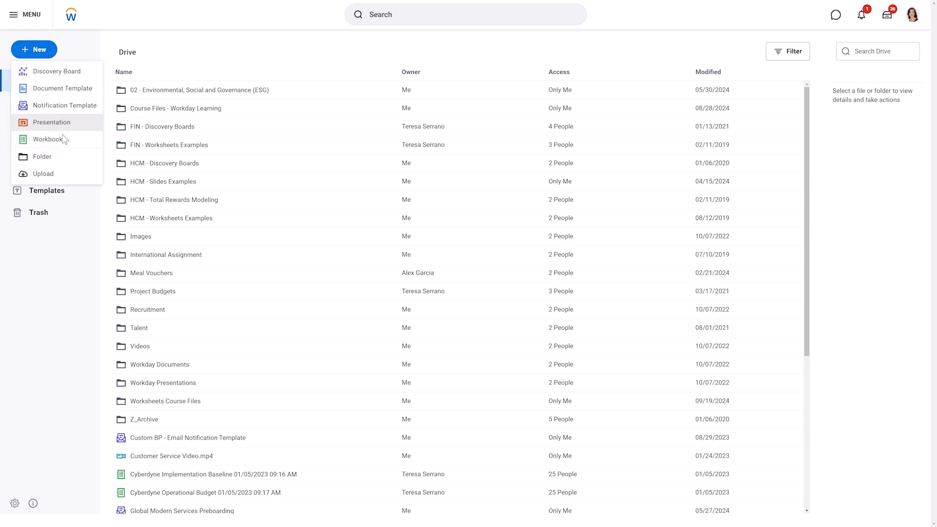
pyautogui.click(48, 139)
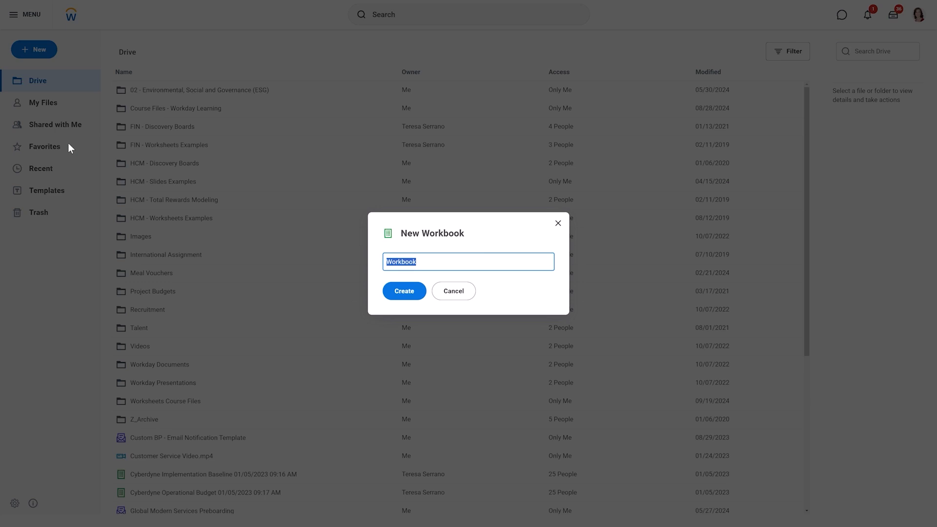
pyautogui.write('Compensation Analysis')
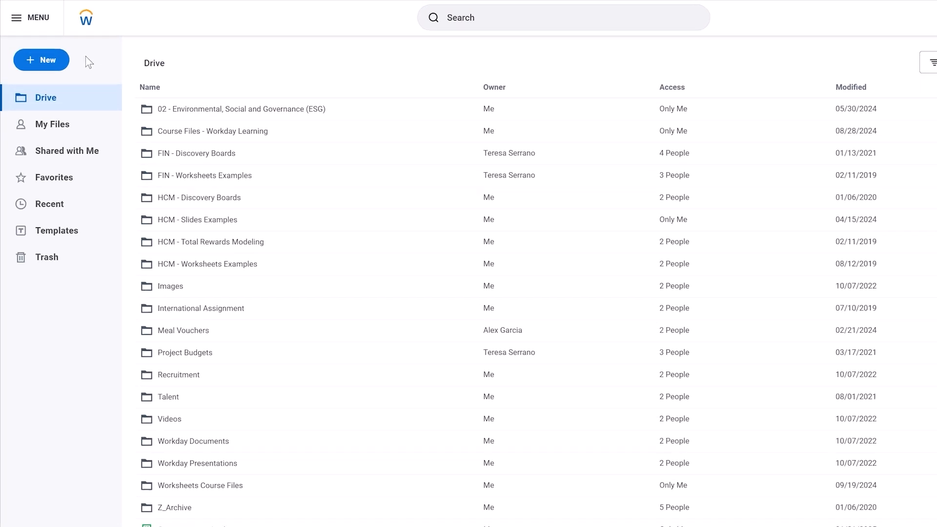
# Upload Expense Analysis.xlsx from the computer, then search for Compensation Summary
pyautogui.click(47, 59)
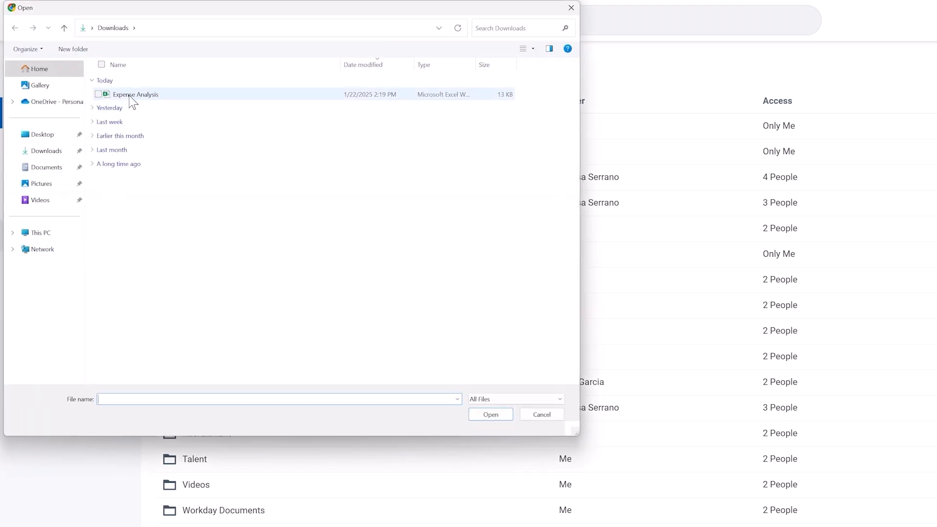
pyautogui.click(135, 95)
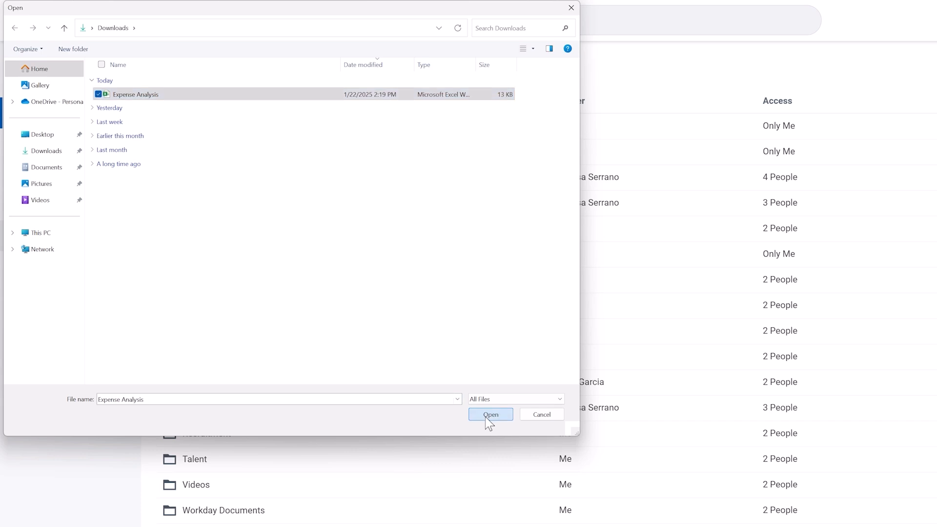
pyautogui.click(490, 414)
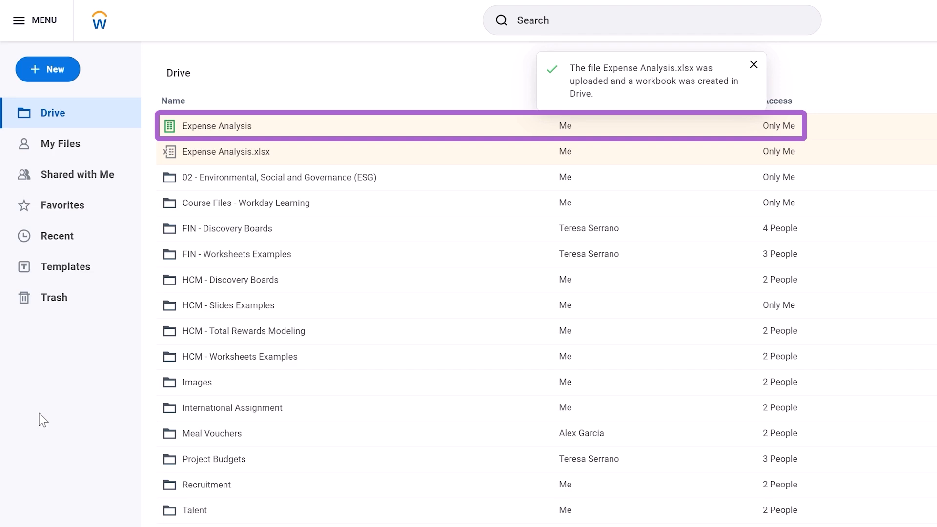
pyautogui.write('Compensation Summary')
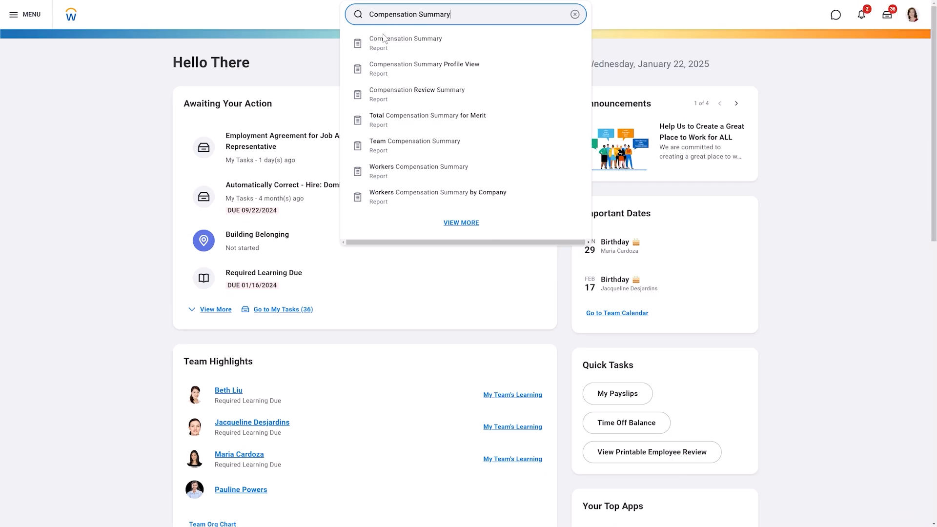
# Run the Compensation Summary report, dismiss its prompt, and open My Team Data
pyautogui.click(406, 38)
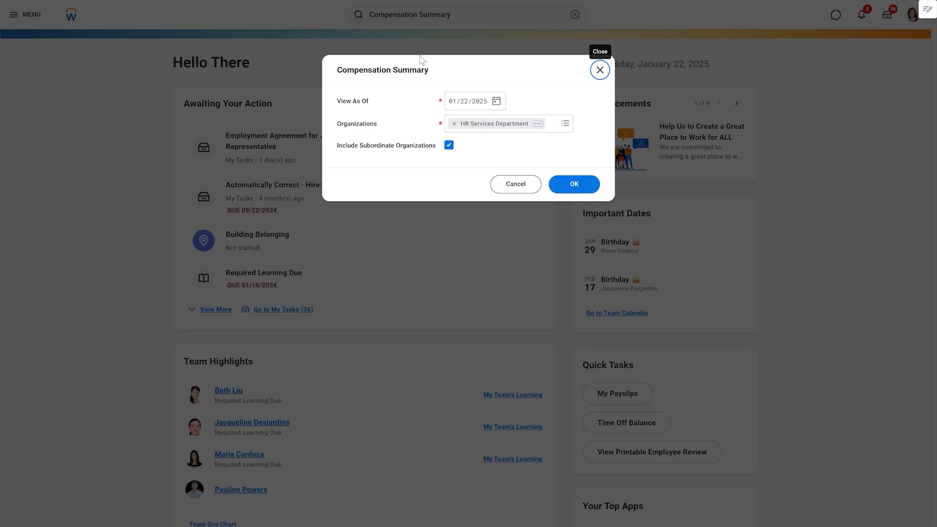
pyautogui.click(572, 184)
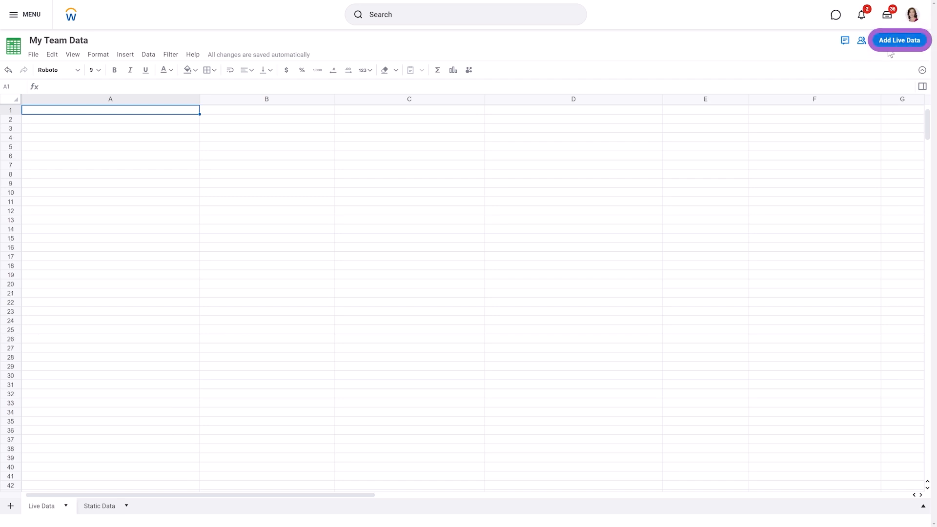
# Insert WST Employee Details as a live data area with six columns through Total Base Pay
pyautogui.click(899, 40)
pyautogui.write('wst employee')
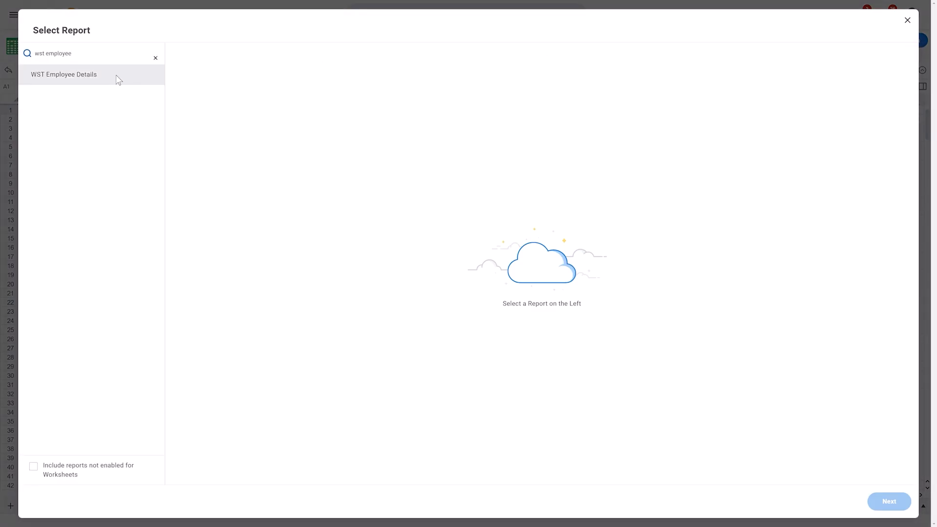
pyautogui.click(64, 74)
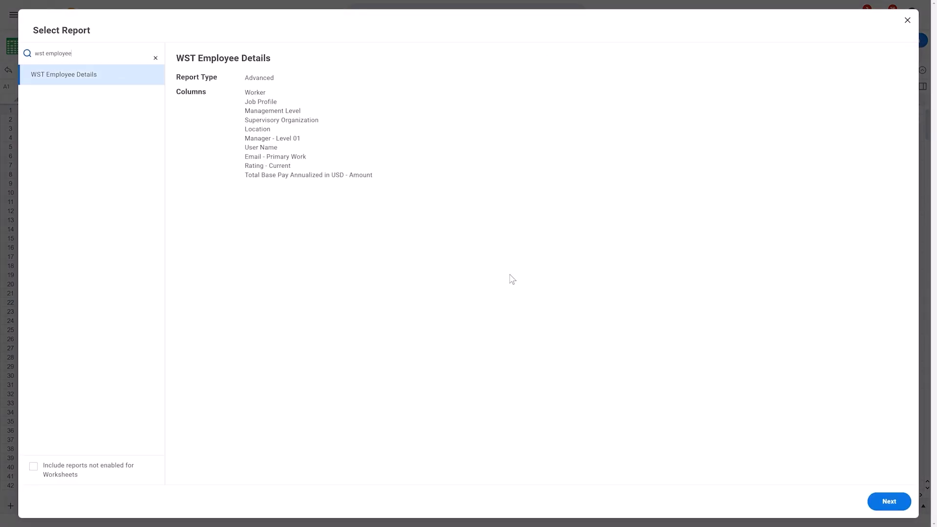
pyautogui.click(889, 501)
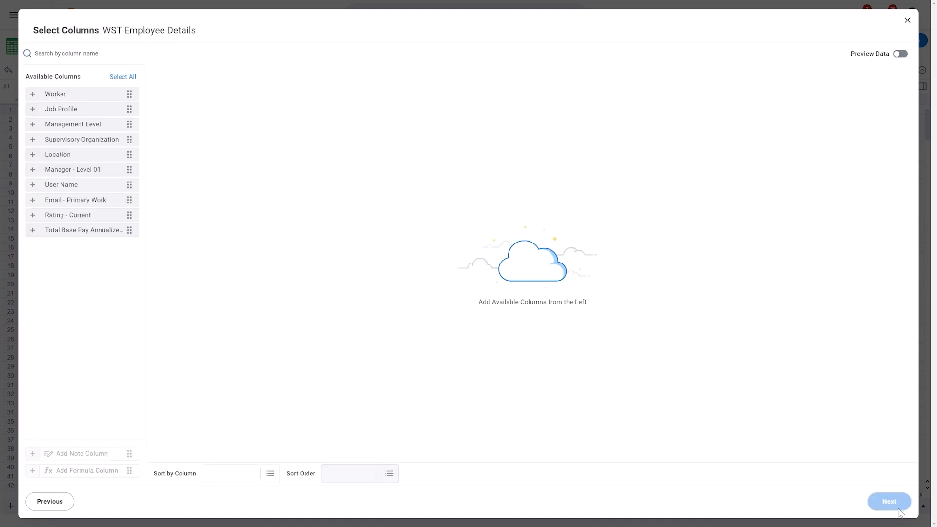
pyautogui.moveTo(35, 94)
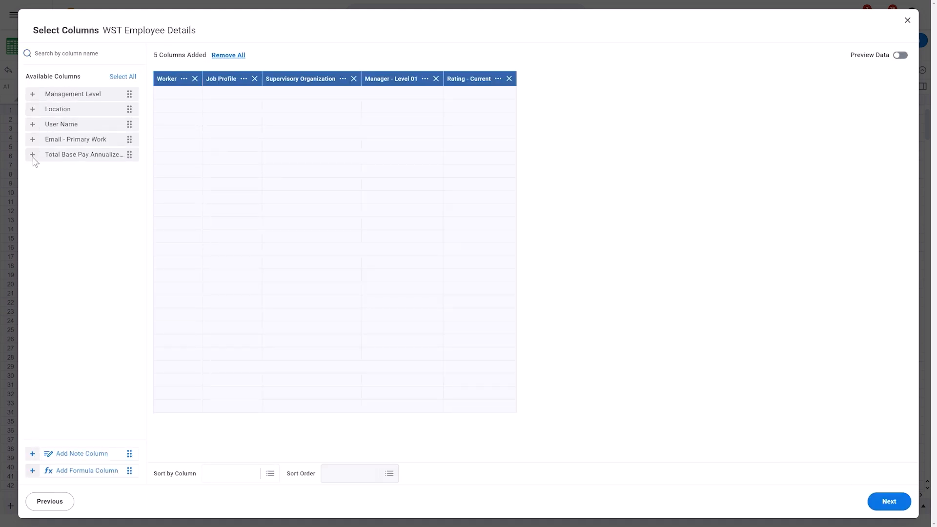
pyautogui.click(33, 154)
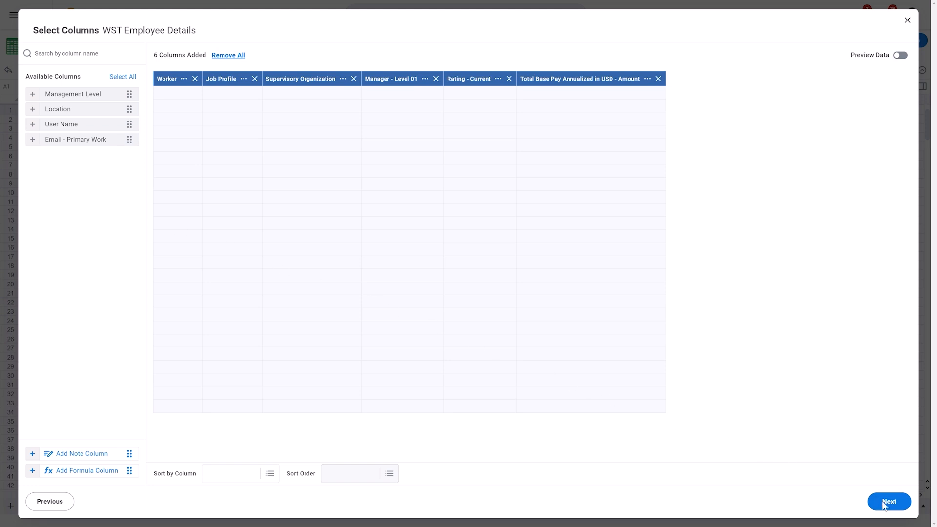
pyautogui.click(888, 501)
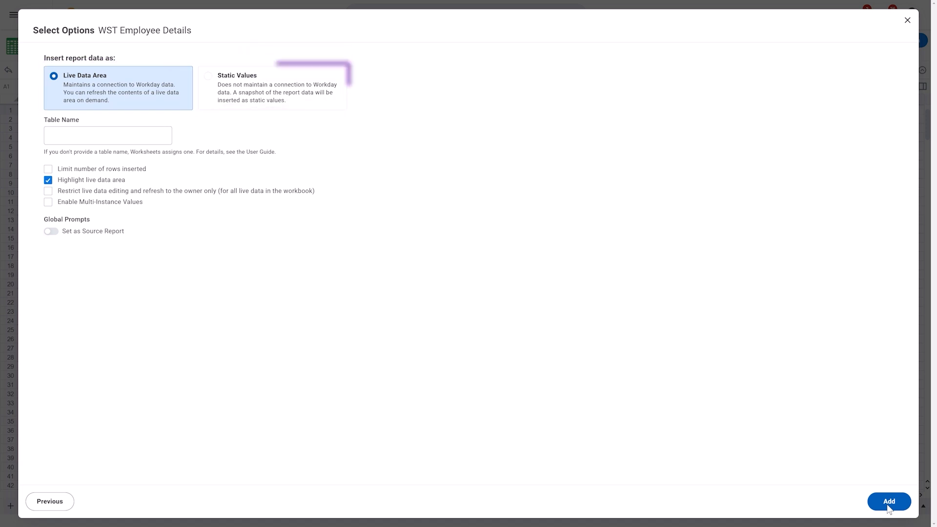
pyautogui.click(889, 501)
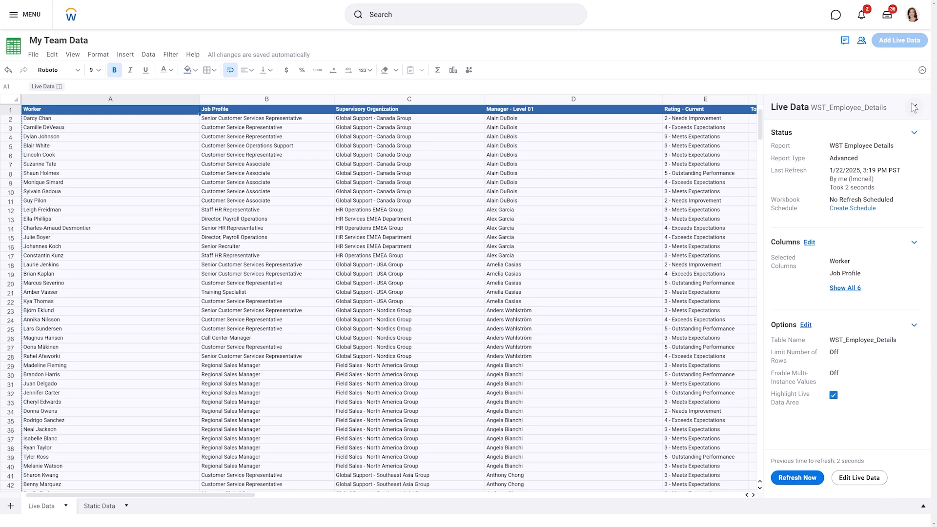
pyautogui.click(913, 107)
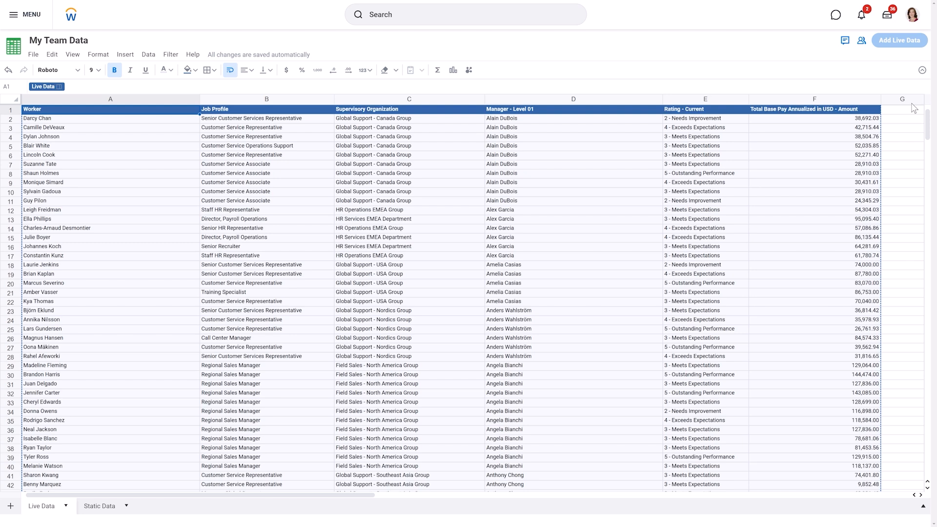
pyautogui.moveTo(872, 115)
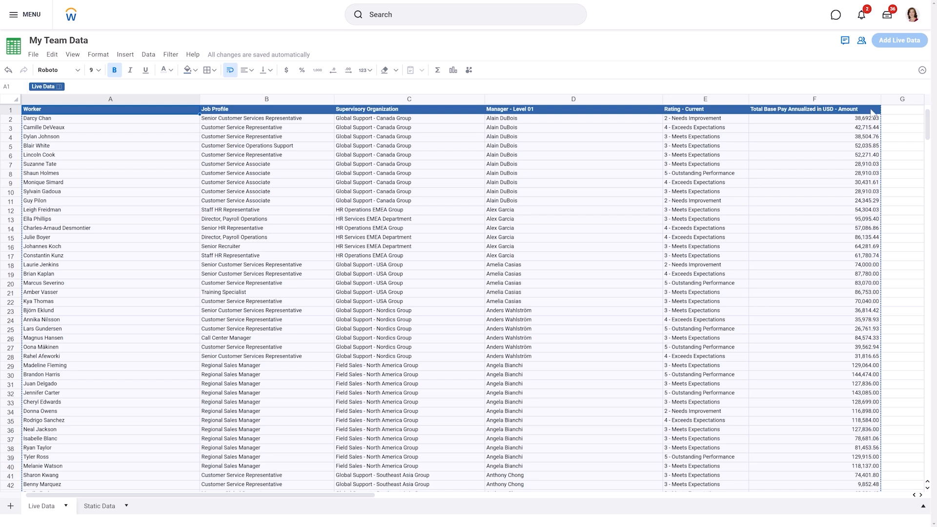
pyautogui.click(693, 118)
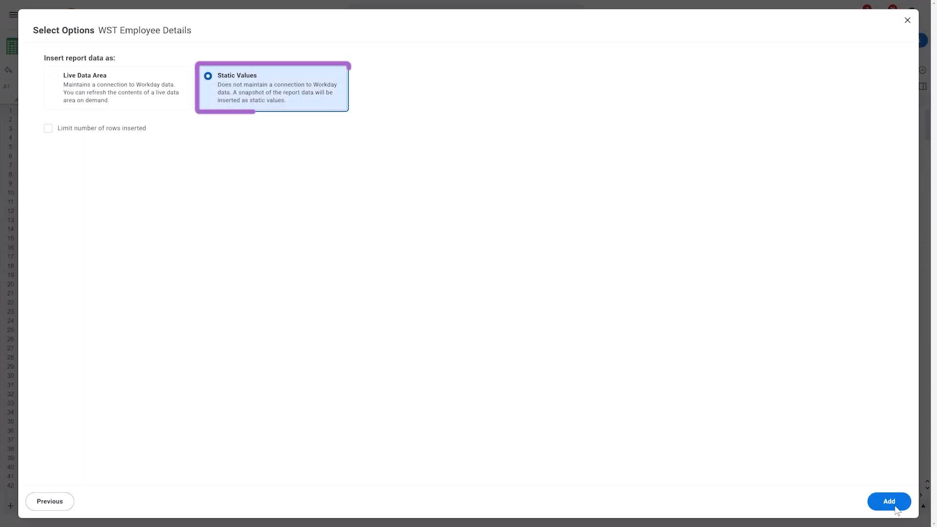
# Insert the employee report as static values on Static Data, then try editing rating E2
pyautogui.click(889, 501)
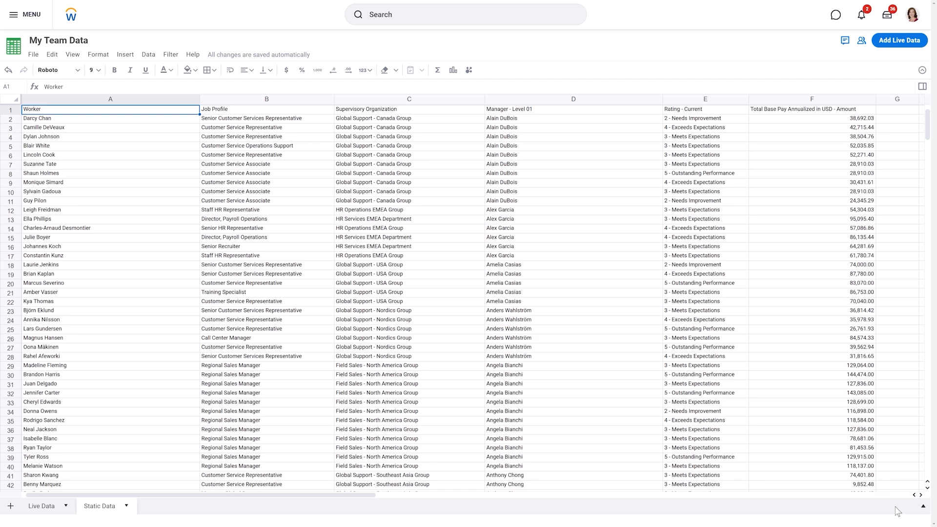
pyautogui.moveTo(697, 128)
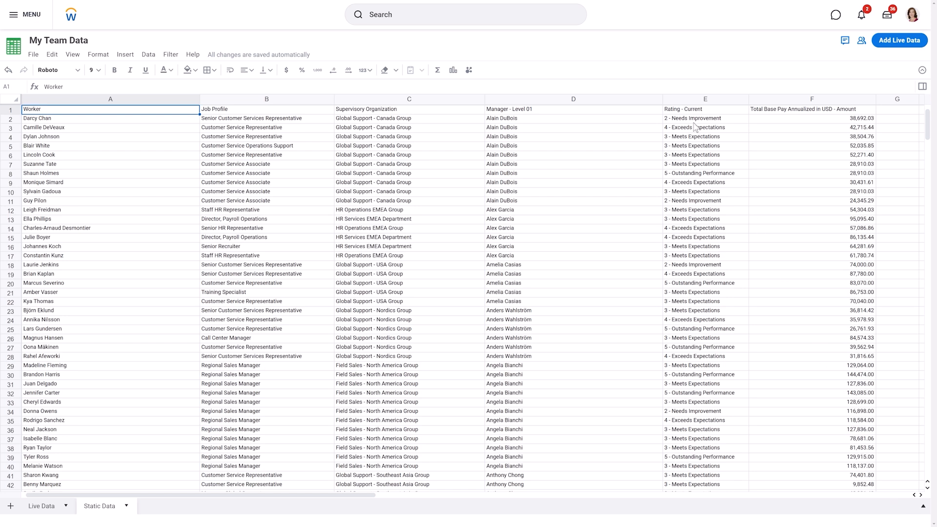
pyautogui.click(704, 118)
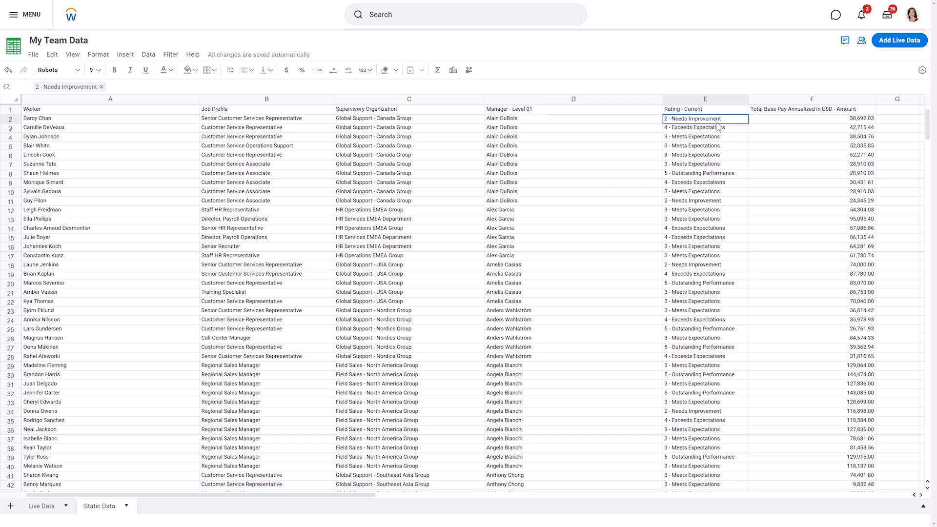
pyautogui.doubleClick(705, 118)
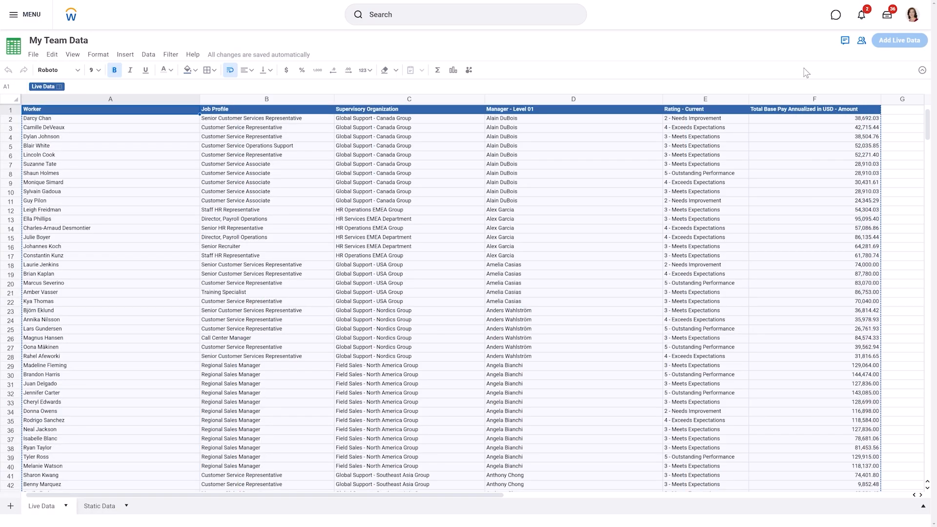
# Share My Team Data with edit access for people and view-only link access
pyautogui.click(862, 40)
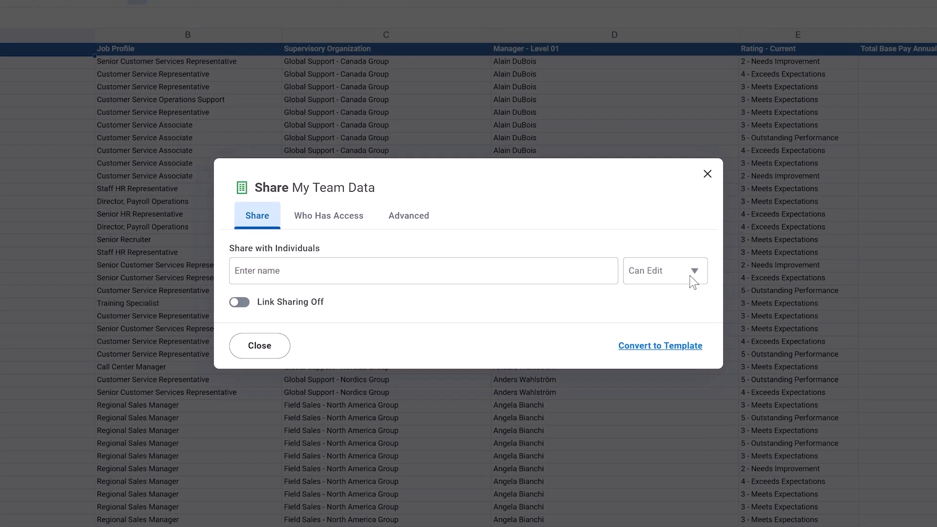
pyautogui.click(665, 270)
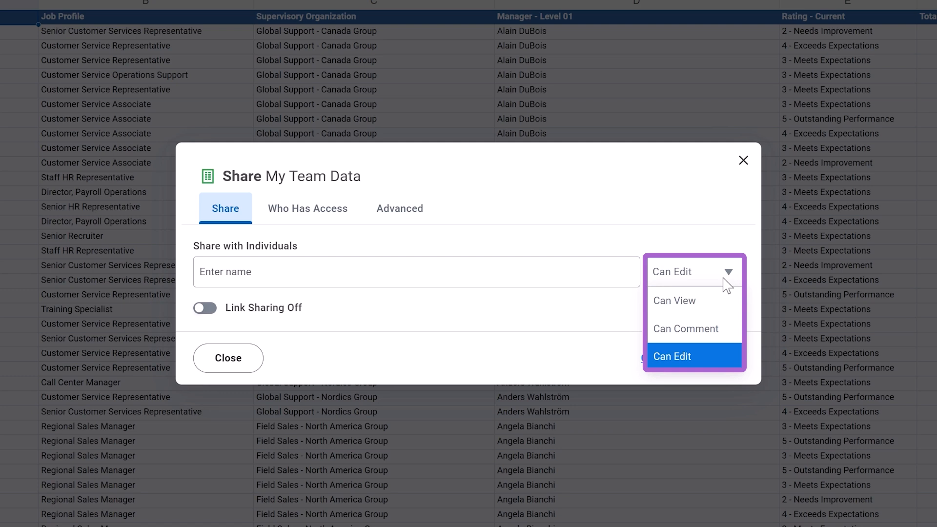
pyautogui.click(672, 357)
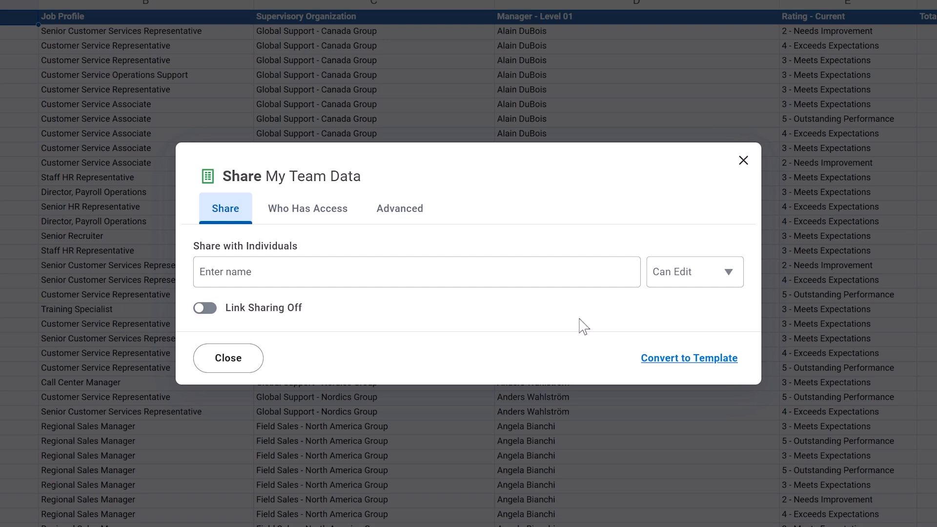
pyautogui.click(204, 308)
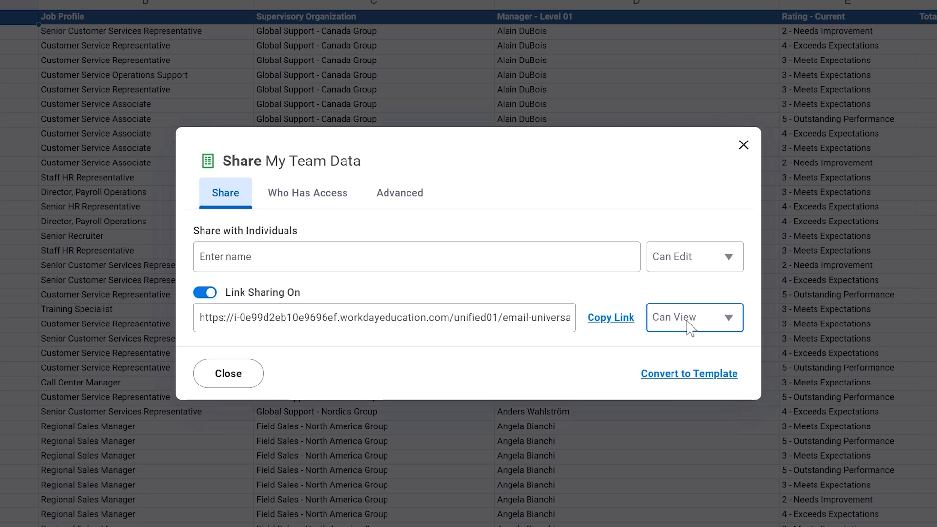
pyautogui.click(687, 317)
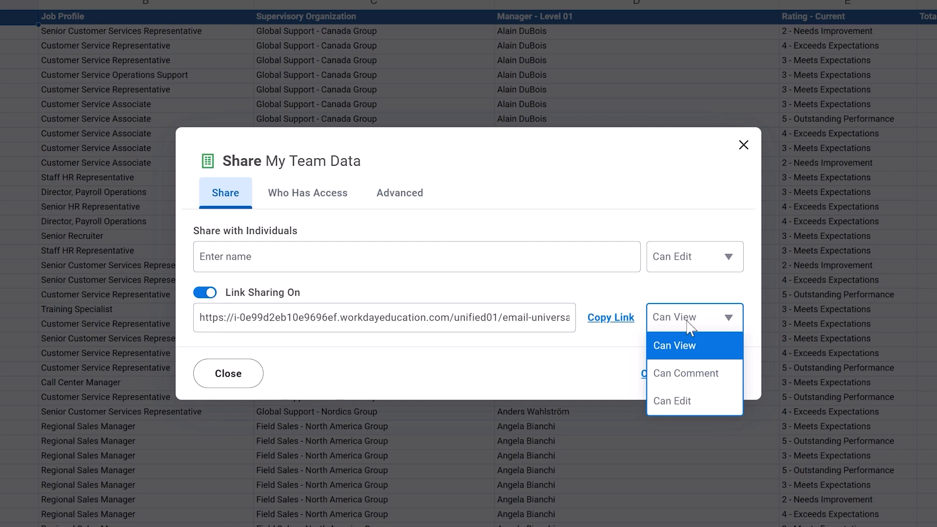
pyautogui.click(674, 345)
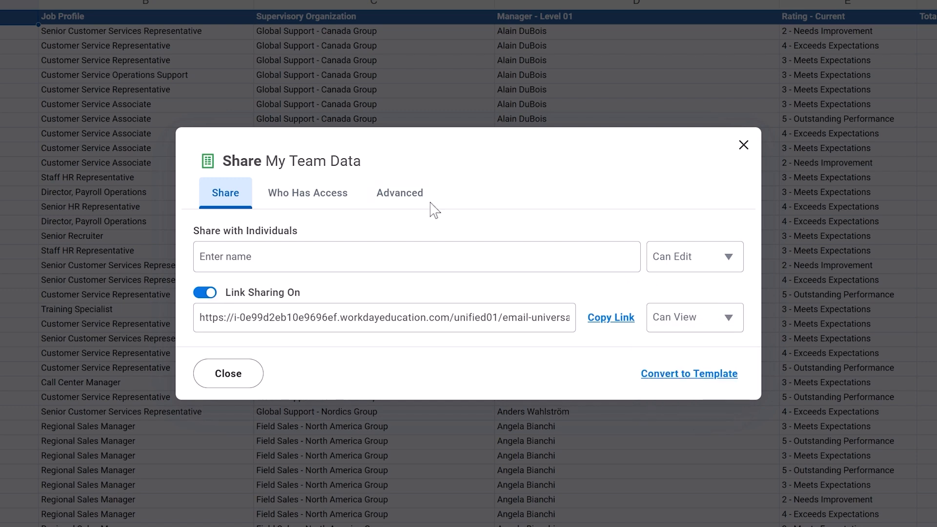
pyautogui.click(399, 192)
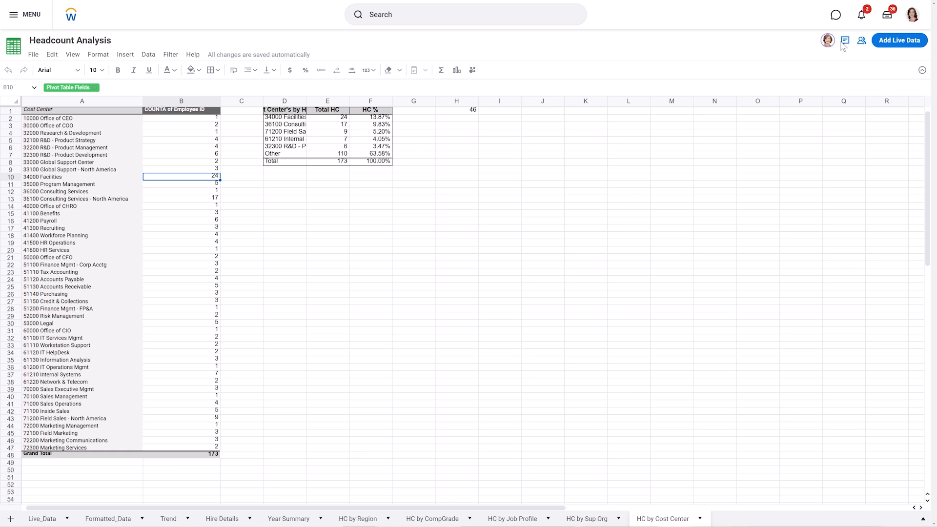
# Post a comment mentioning Teresa, asking her to review this workbook
pyautogui.click(844, 40)
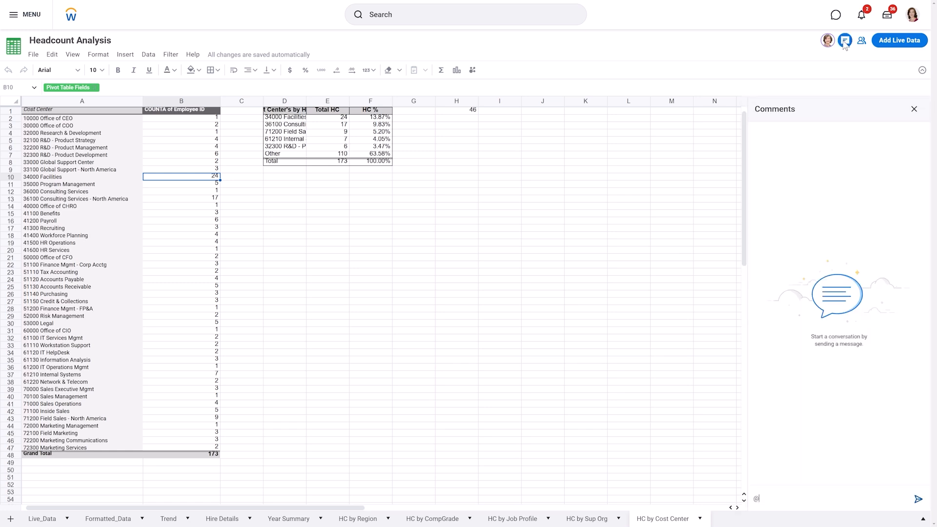
pyautogui.write('teresa_Serrano')
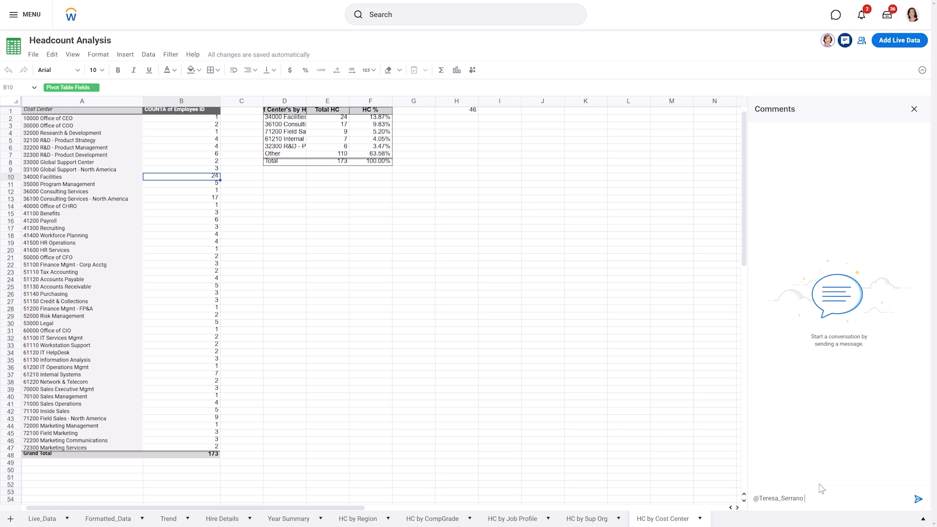
pyautogui.write('Can you please review thi')
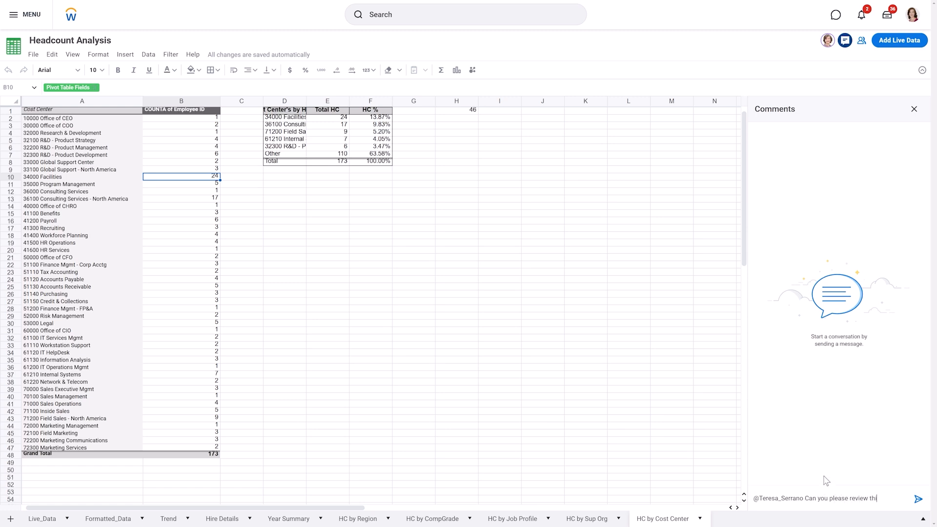
pyautogui.click(918, 498)
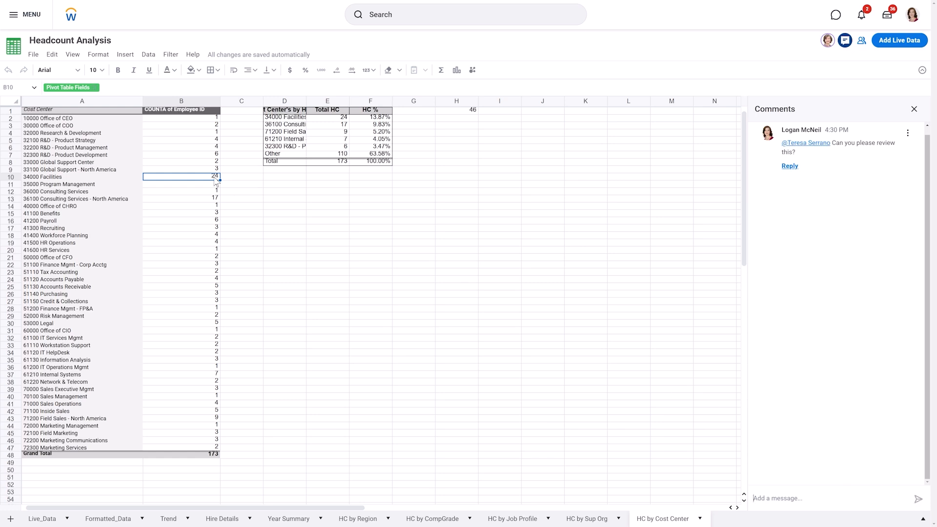
# Reference cell B10 and post a comment about Facilities headcount cost
pyautogui.rightClick(181, 176)
pyautogui.write("Let's analyze the headcount cost for Faciliti")
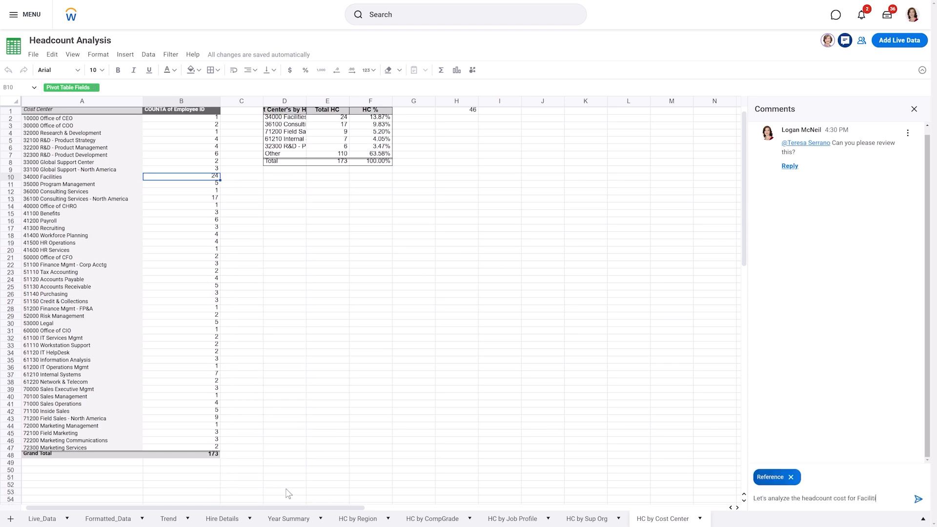
pyautogui.click(918, 498)
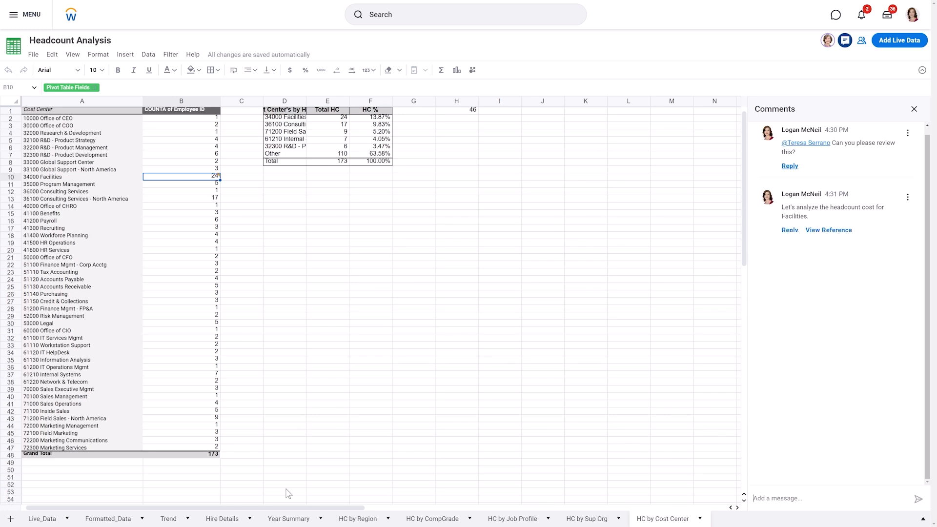
pyautogui.click(42, 518)
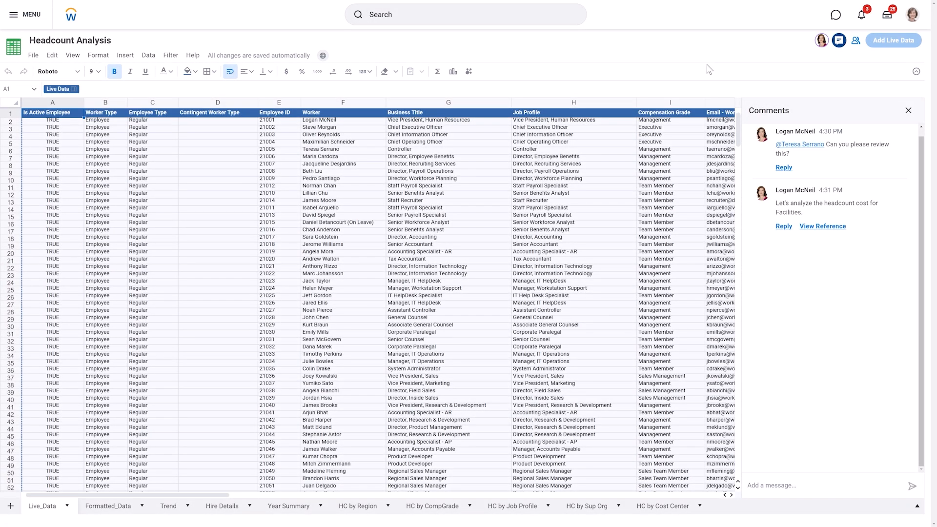
# Open the Compensation Details workbook with its Live Data panel showing
pyautogui.click(663, 506)
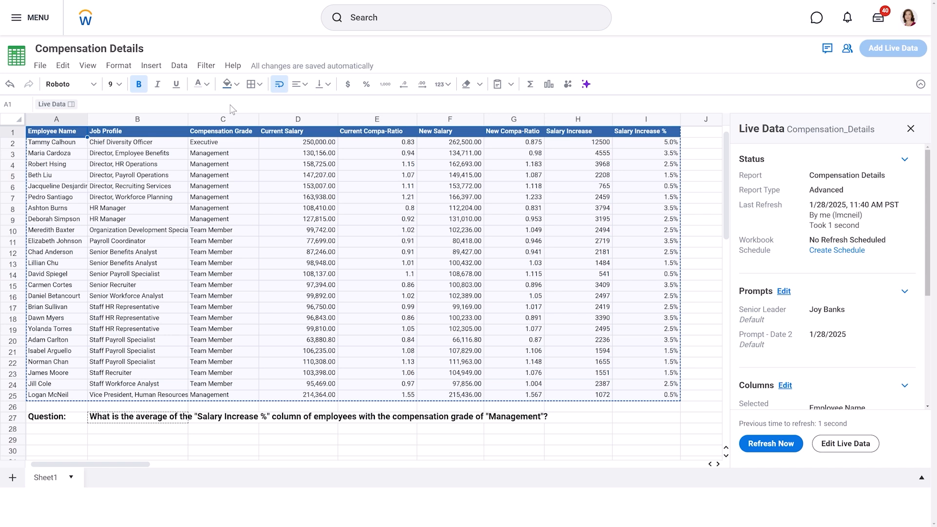
# Close the Live Data details and bring up the options menu for cell I27
pyautogui.click(319, 417)
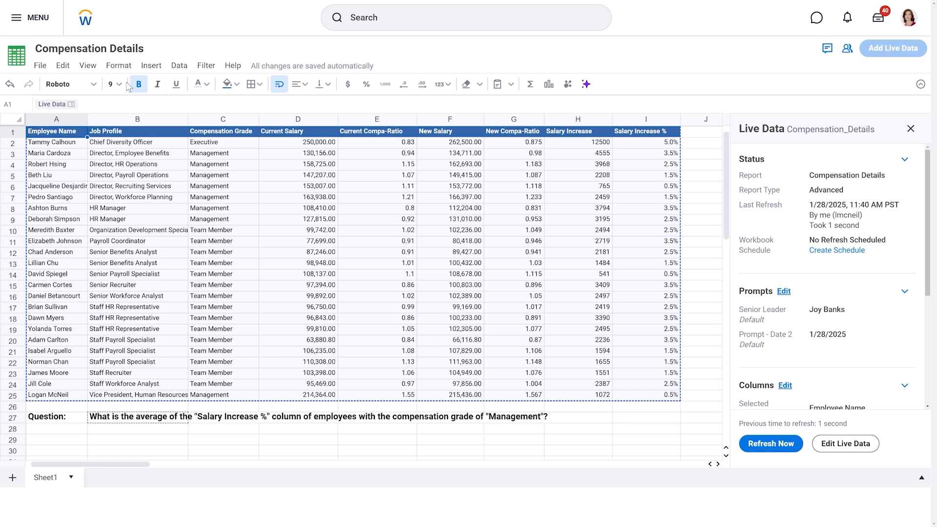
pyautogui.click(87, 65)
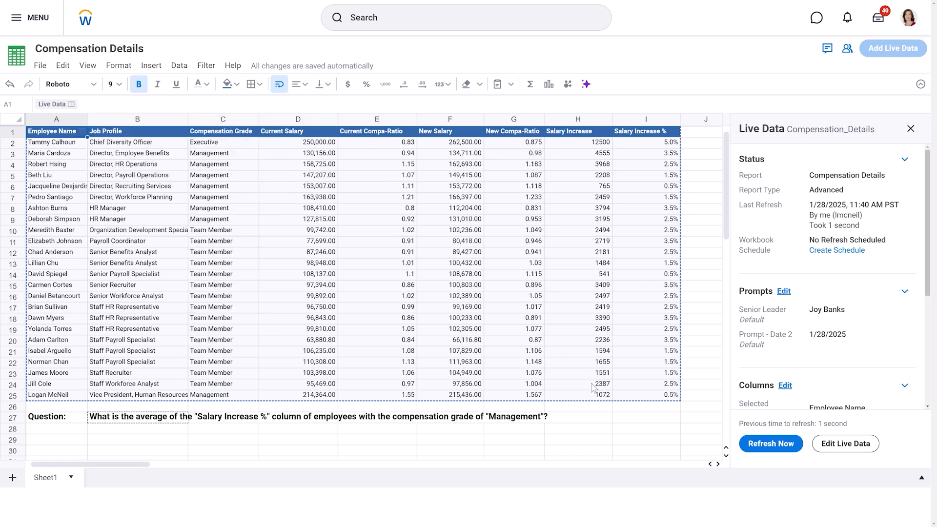
pyautogui.rightClick(620, 416)
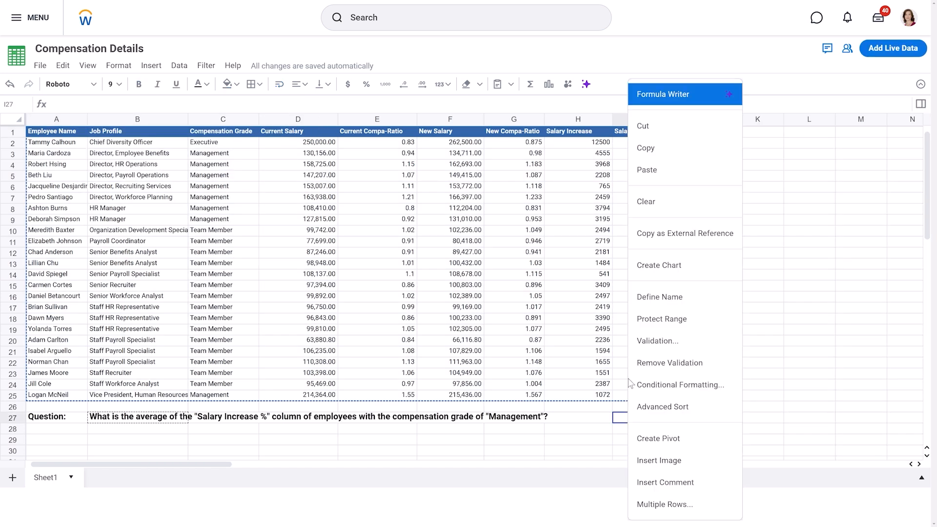
pyautogui.moveTo(680, 102)
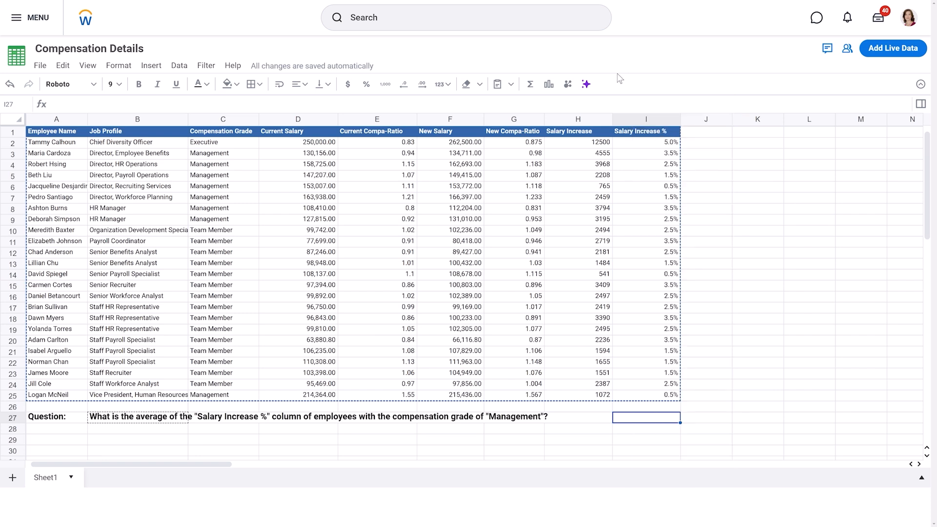
# Have Formula Writer generate an AVERAGEIF of Management Salary Increase % and insert it into I27
pyautogui.click(585, 84)
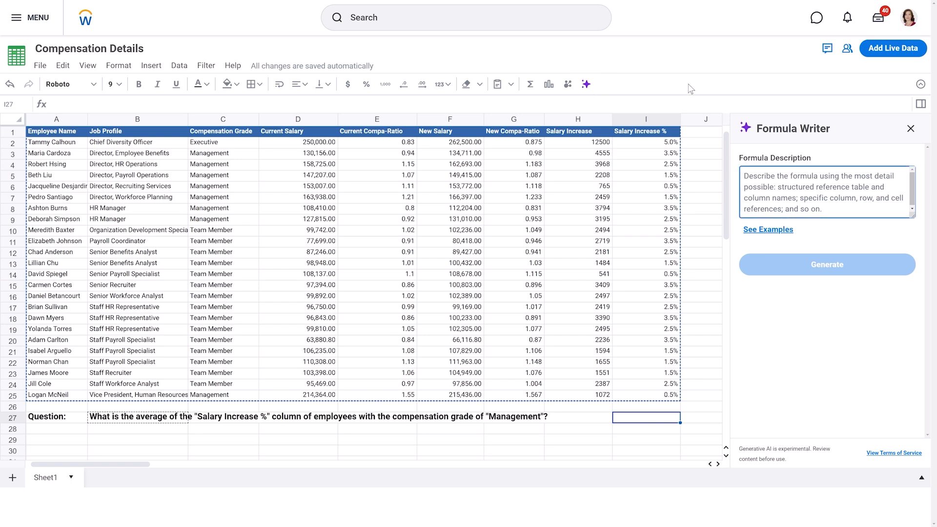
pyautogui.write('In the Compensation Details table, what is the average of the "Salary Increase %" column of employees with the compensation grade of "Management"?')
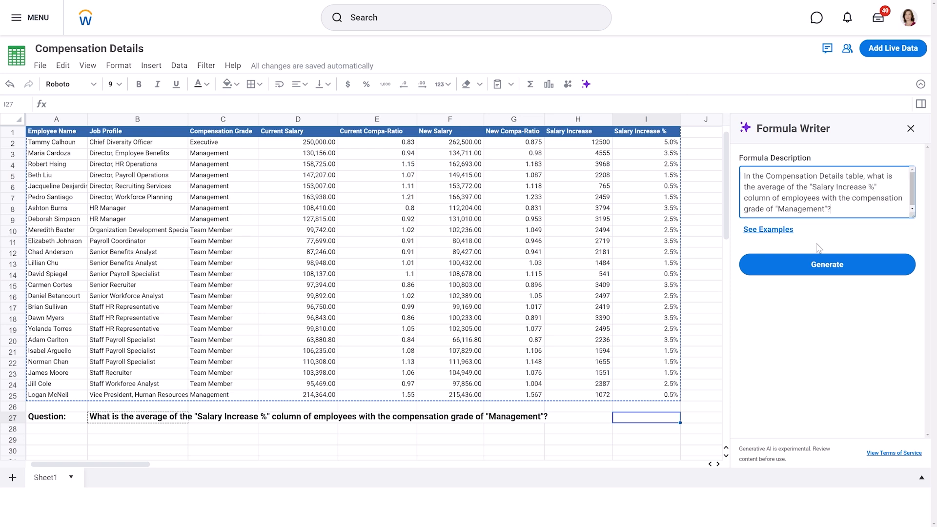
pyautogui.click(826, 264)
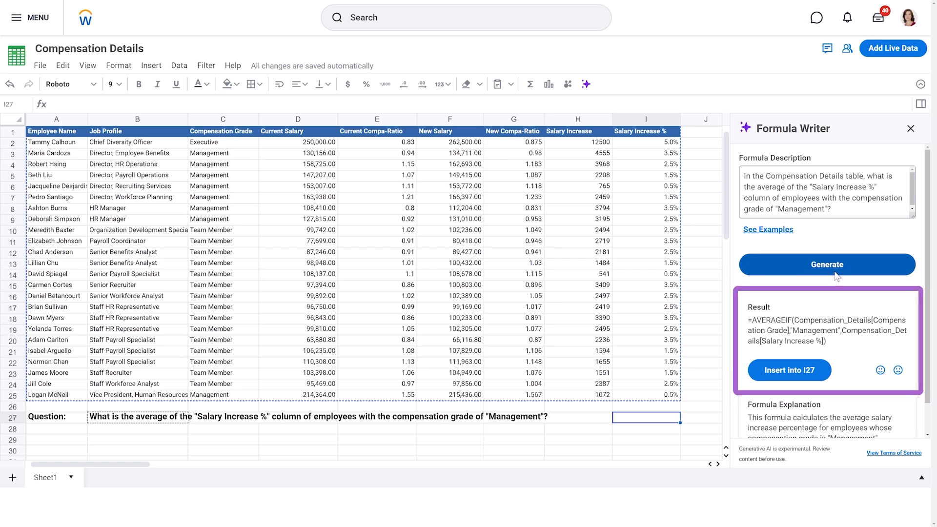
pyautogui.click(789, 370)
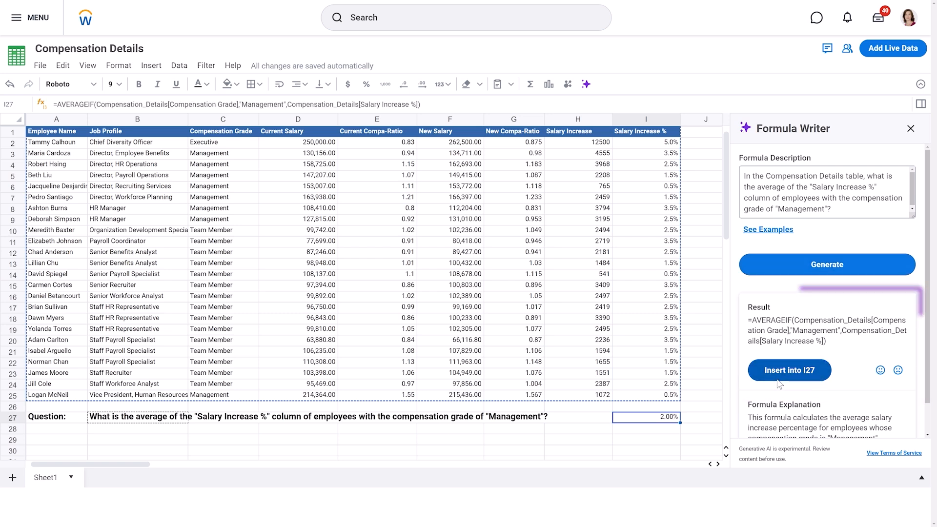
pyautogui.click(788, 370)
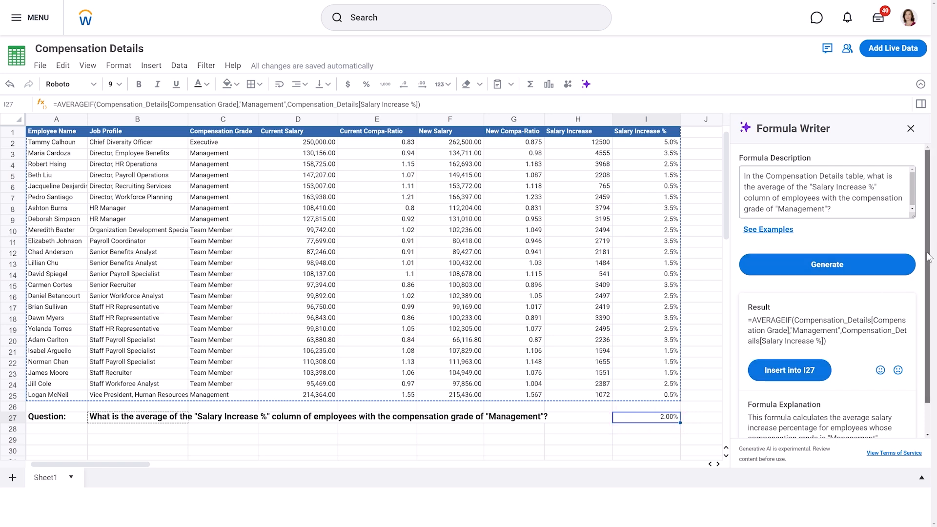
# Scroll the Formula Writer panel down to read the Formula Explanation
pyautogui.scroll(-3)
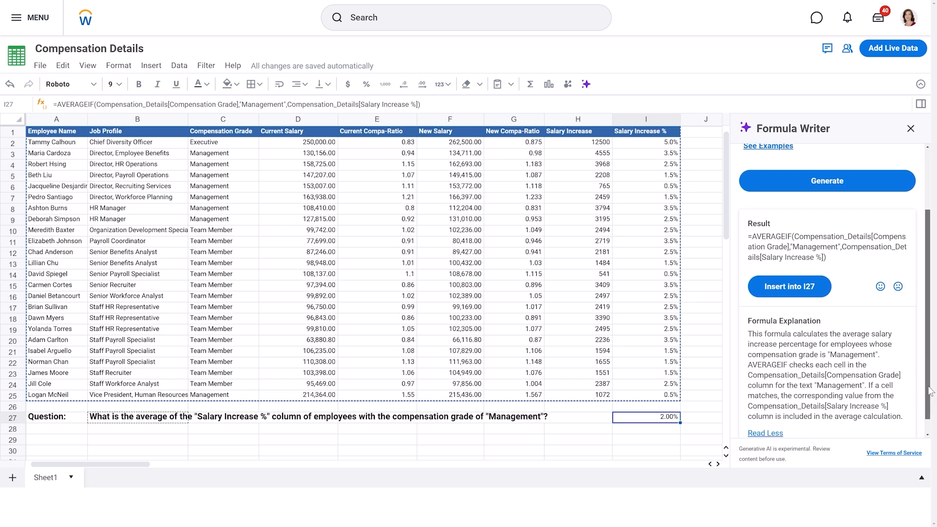
pyautogui.scroll(-3)
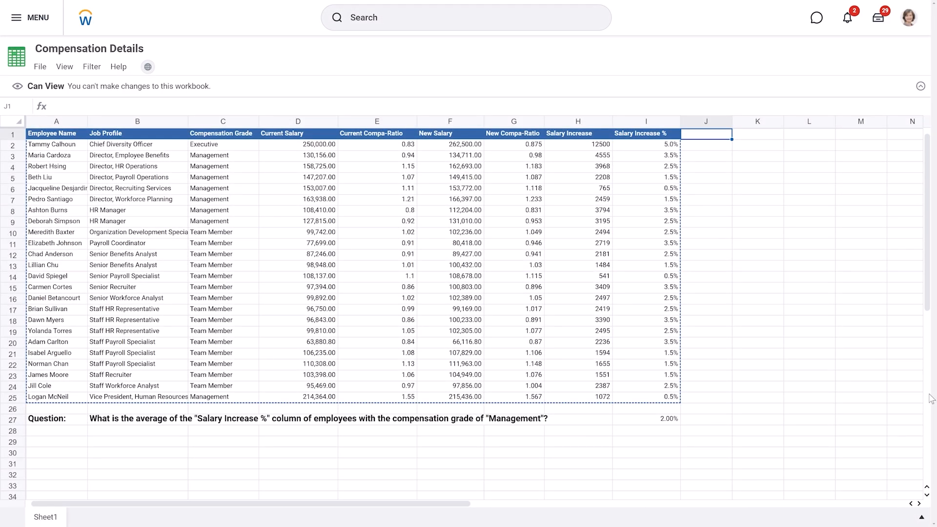
# Request an explanation of the I27 formula from its right-click menu
pyautogui.rightClick(645, 418)
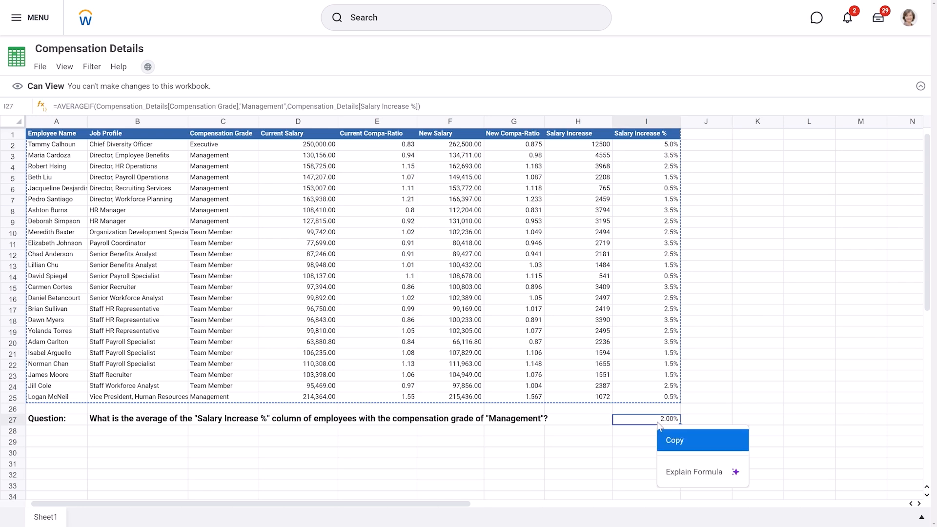
pyautogui.click(693, 472)
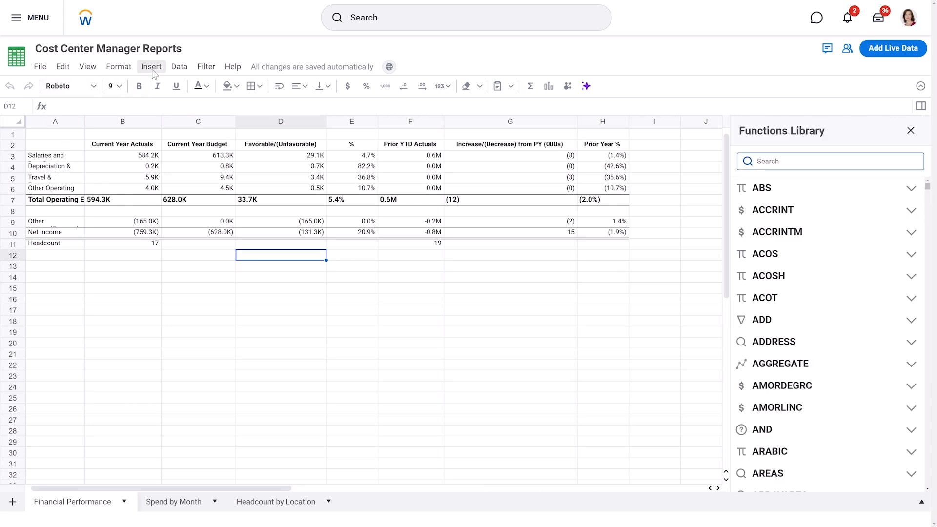
pyautogui.click(151, 66)
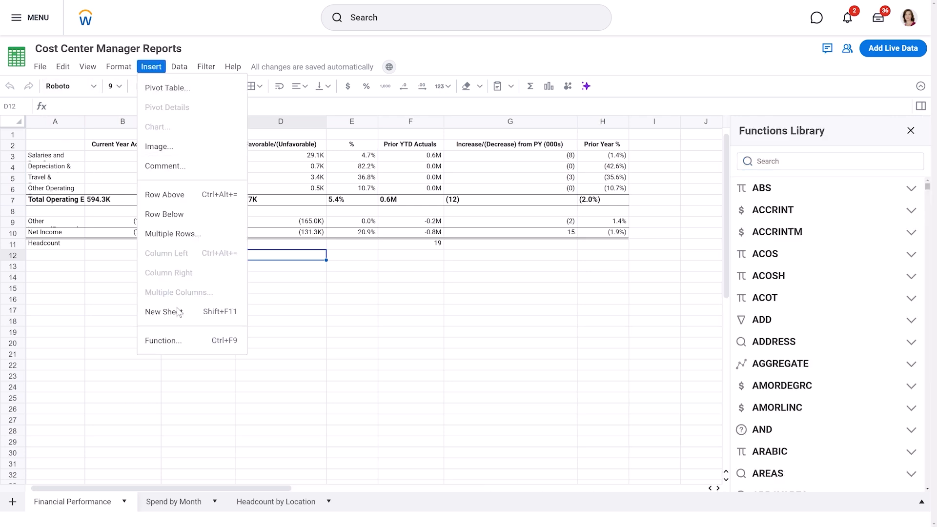
pyautogui.moveTo(163, 340)
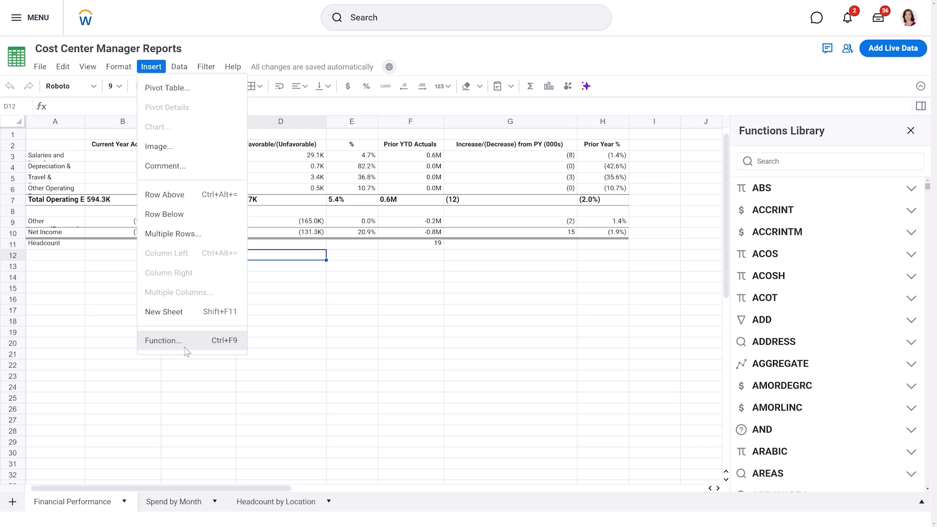
pyautogui.click(197, 353)
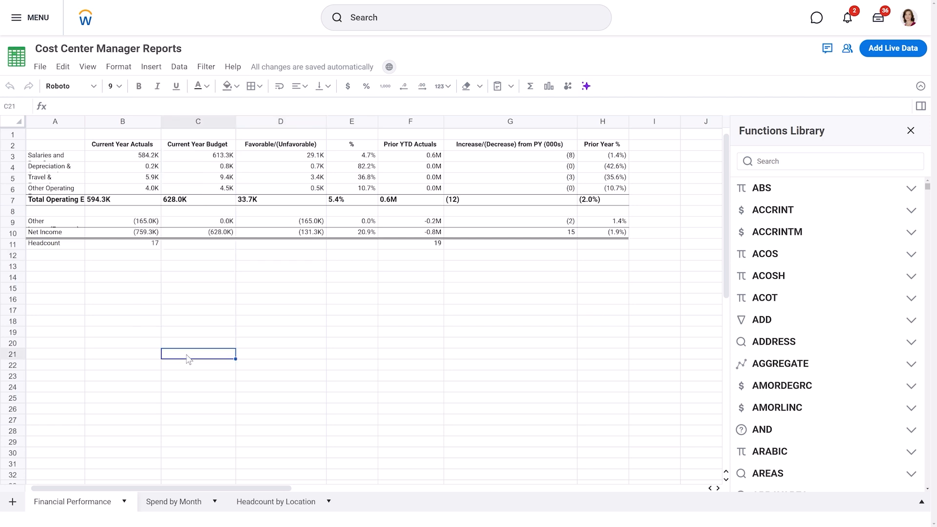
pyautogui.click(232, 66)
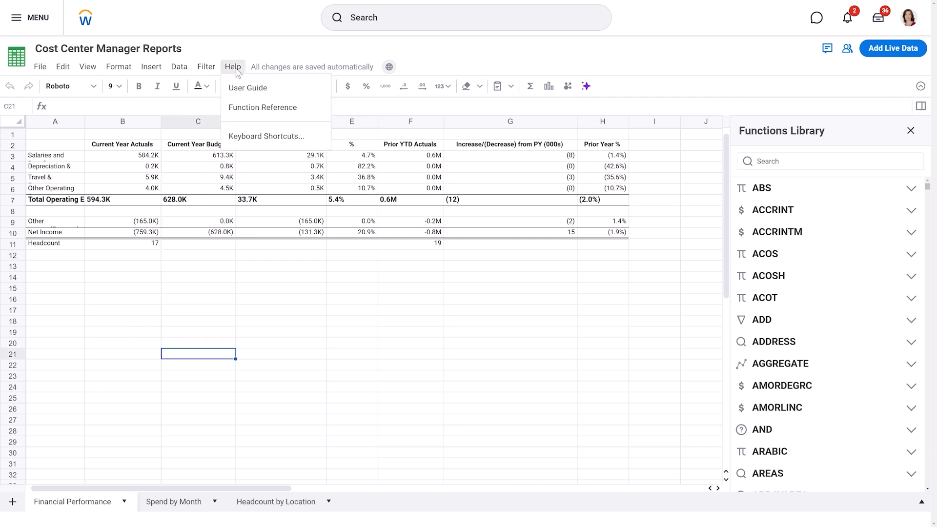
pyautogui.moveTo(248, 88)
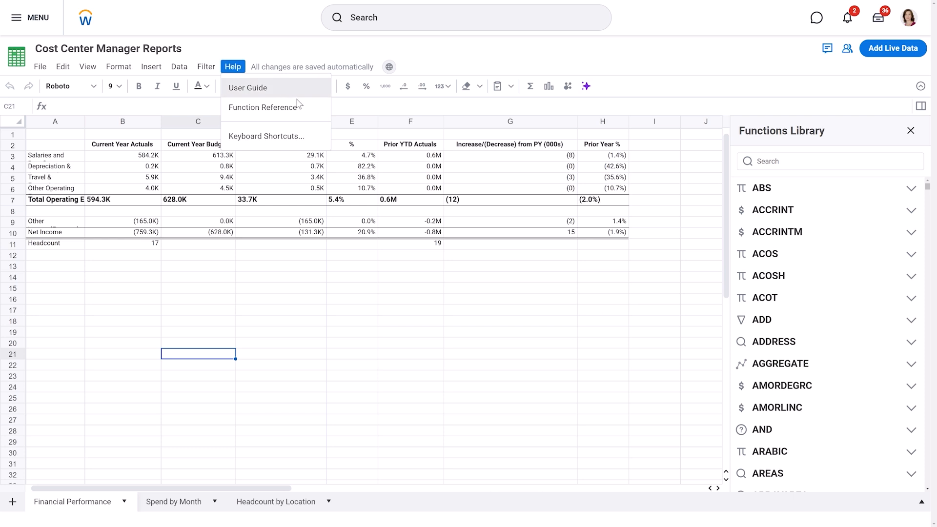